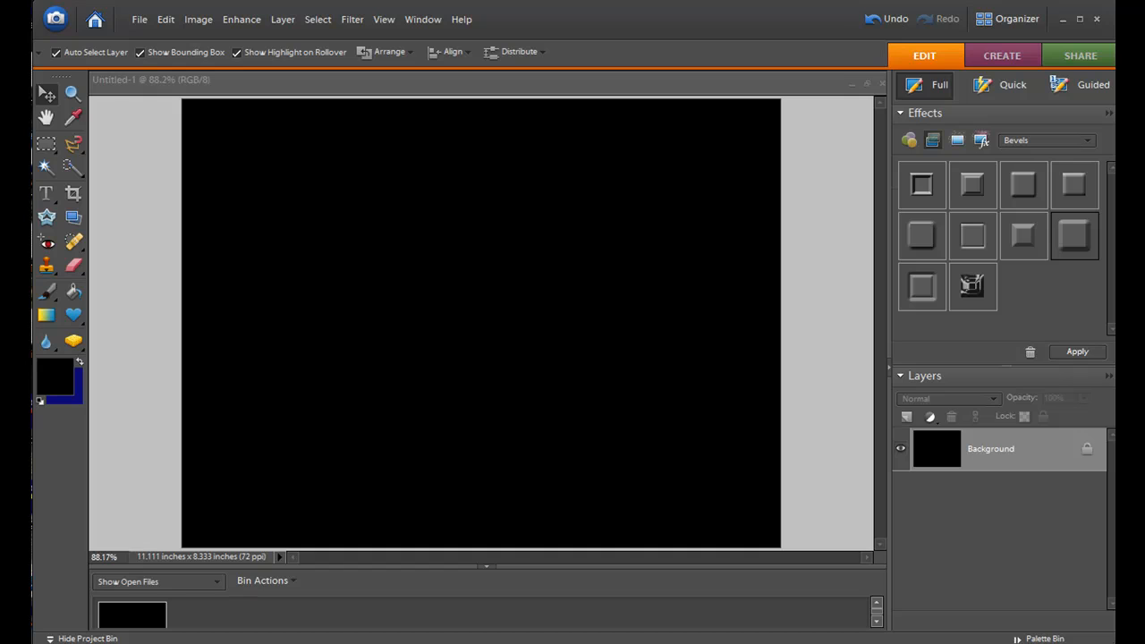
pyautogui.moveTo(397, 275)
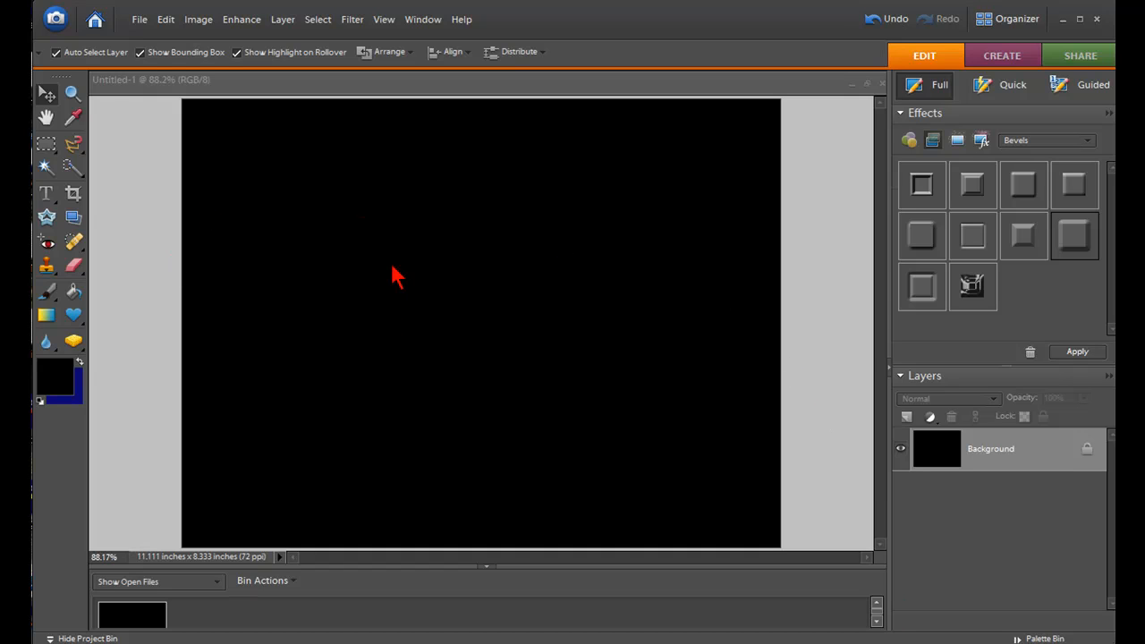
pyautogui.moveTo(372, 270)
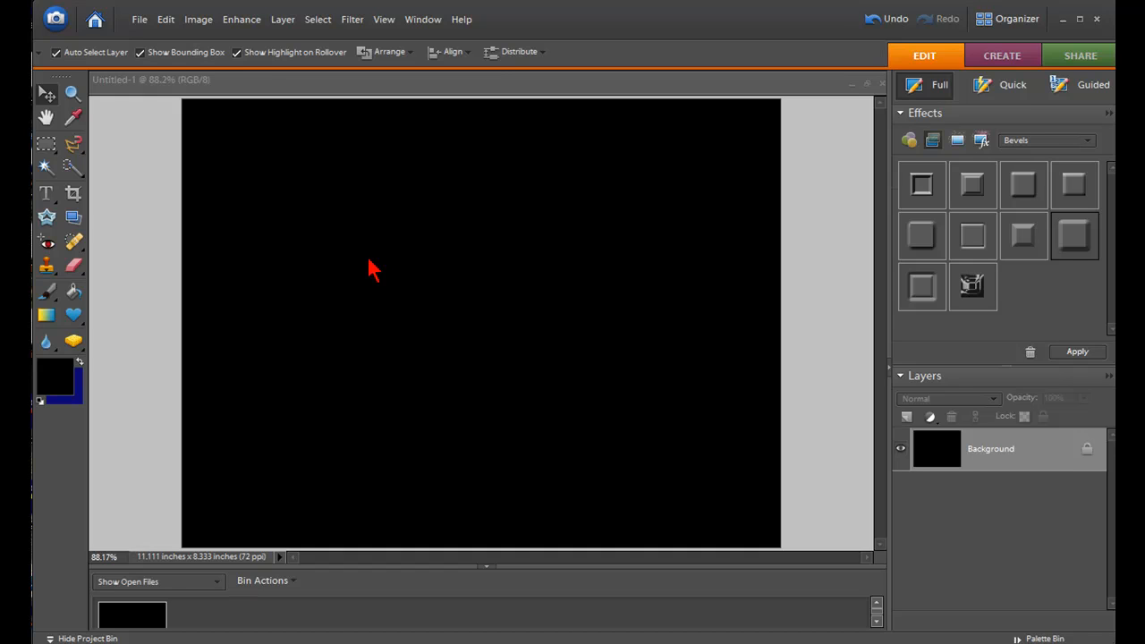
pyautogui.moveTo(52, 199)
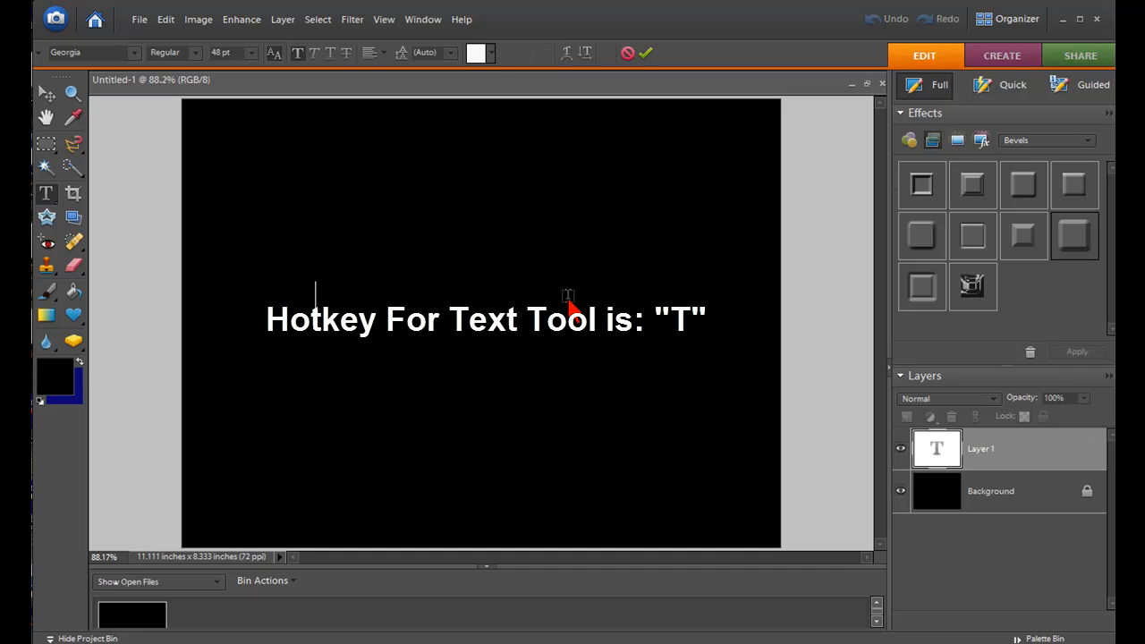
# Step: Add the white serif text 'MIRRORED TEXT' across the canvas centre and commit it as a layer
pyautogui.write('MIRRORED TEXT')
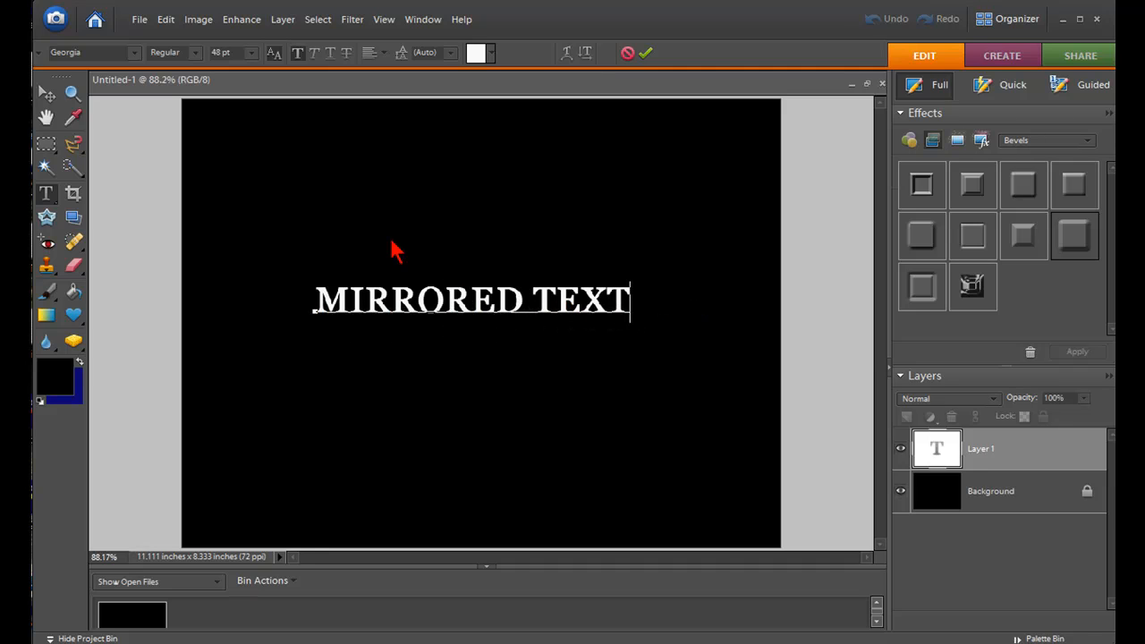
pyautogui.click(47, 93)
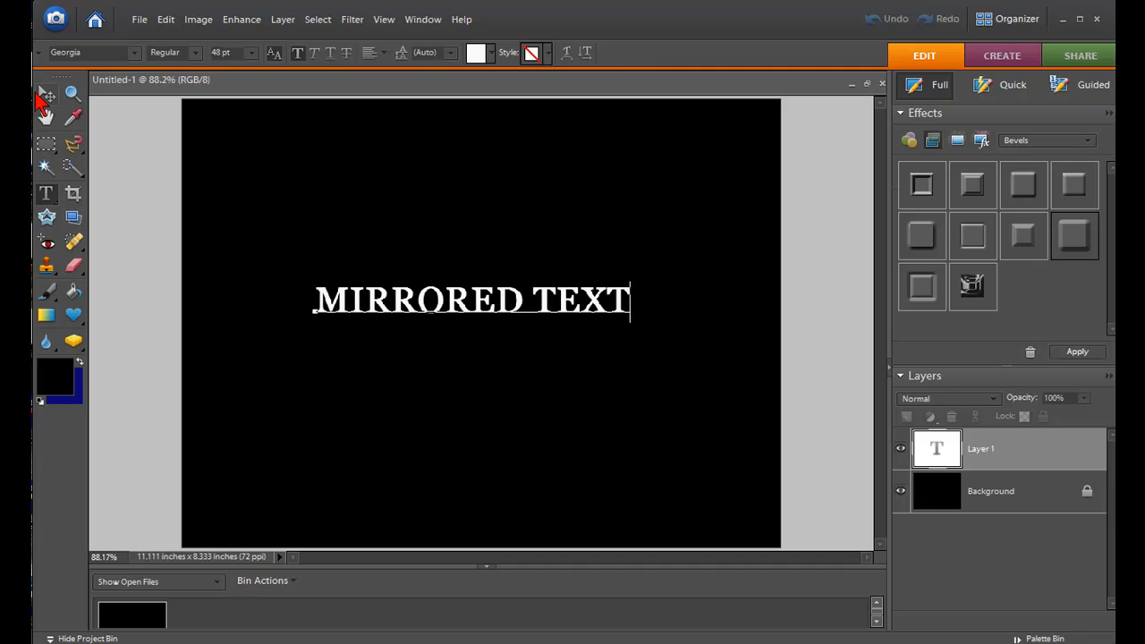
pyautogui.click(47, 93)
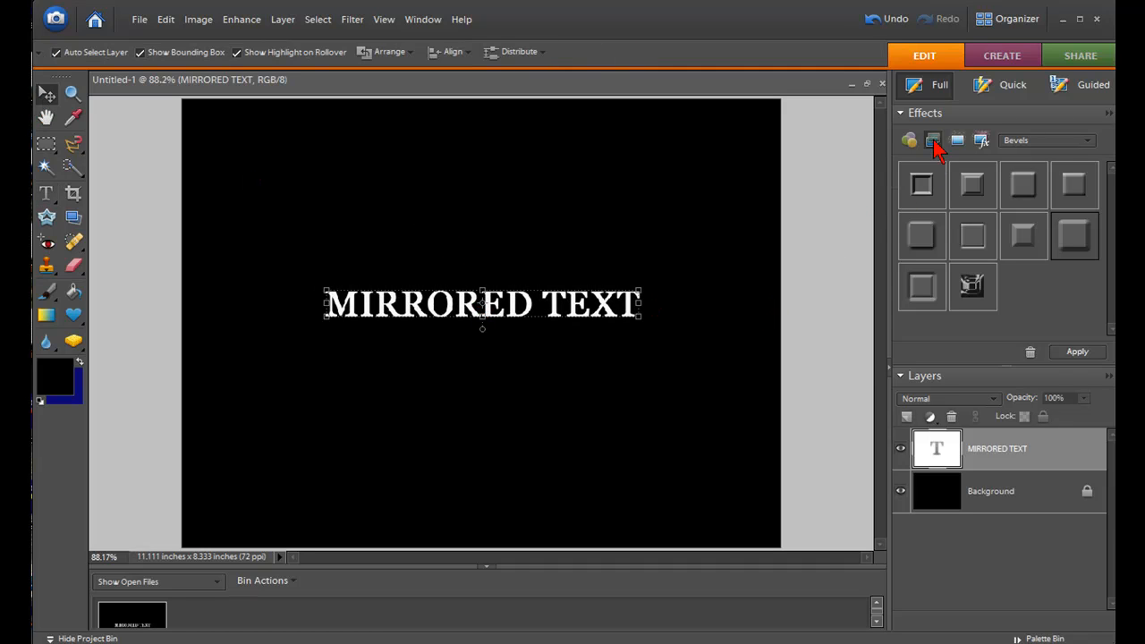
pyautogui.moveTo(934, 139)
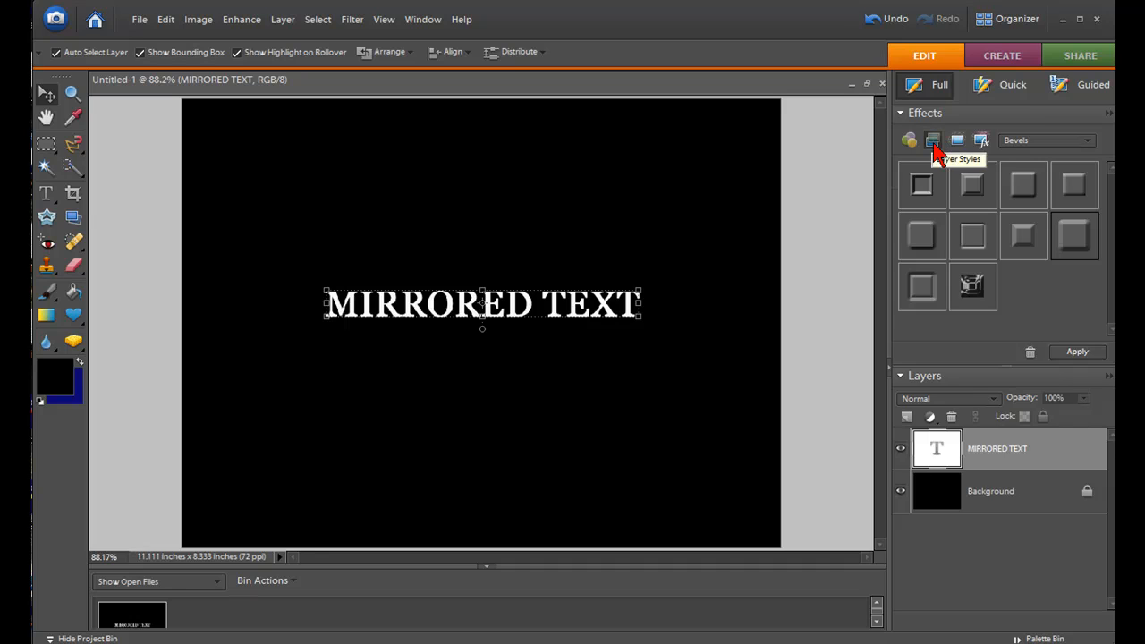
pyautogui.moveTo(1023, 184)
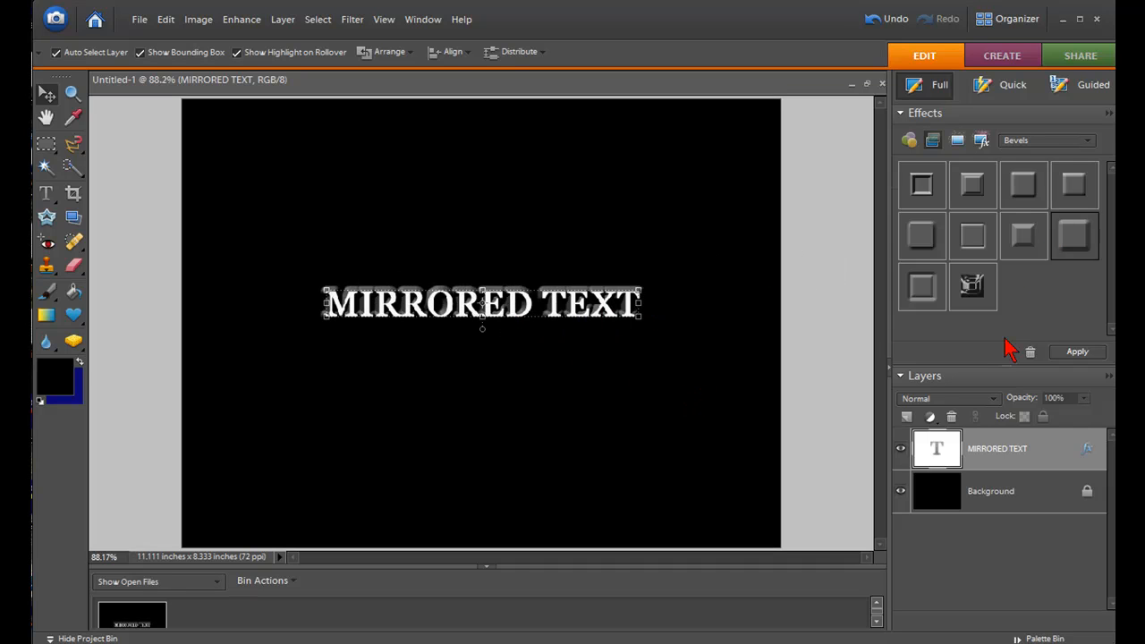
# Step: Apply a Bevels layer style from the Effects panel to the MIRRORED TEXT layer
pyautogui.click(991, 490)
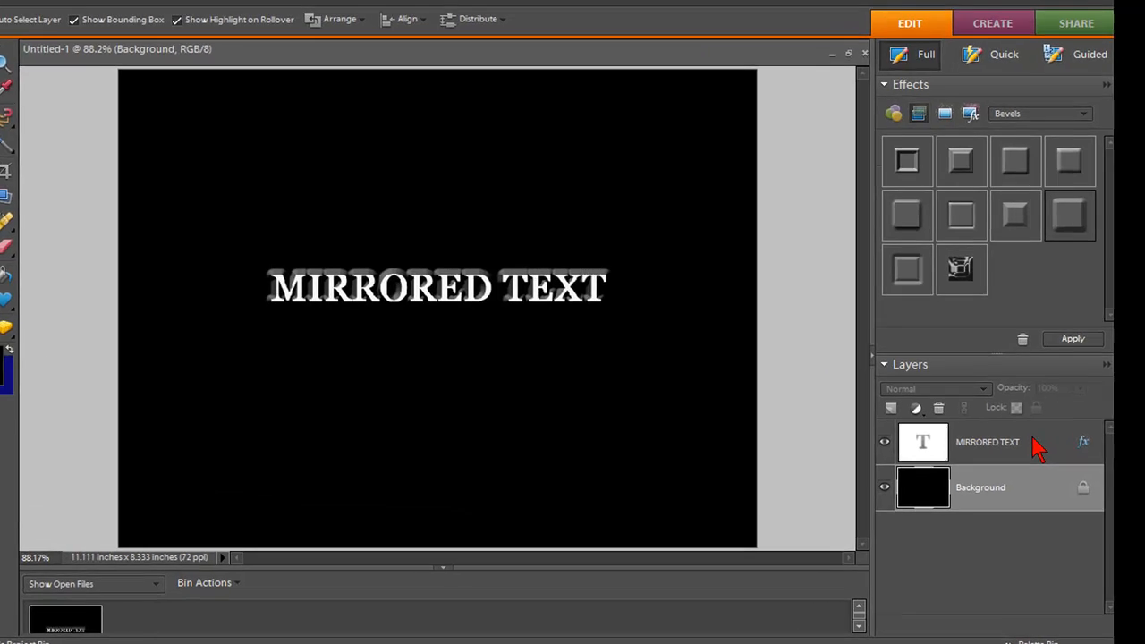
# Step: Duplicate the MIRRORED TEXT layer, creating a 'MIRRORED TEXT copy' layer with the same bevel
pyautogui.click(988, 440)
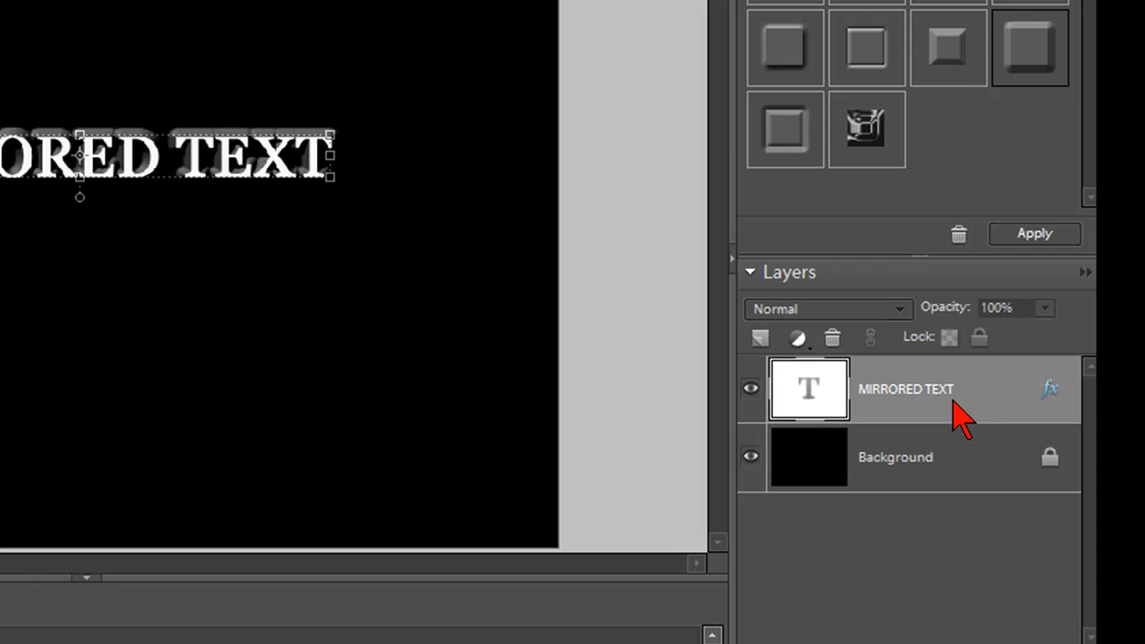
pyautogui.moveTo(948, 474)
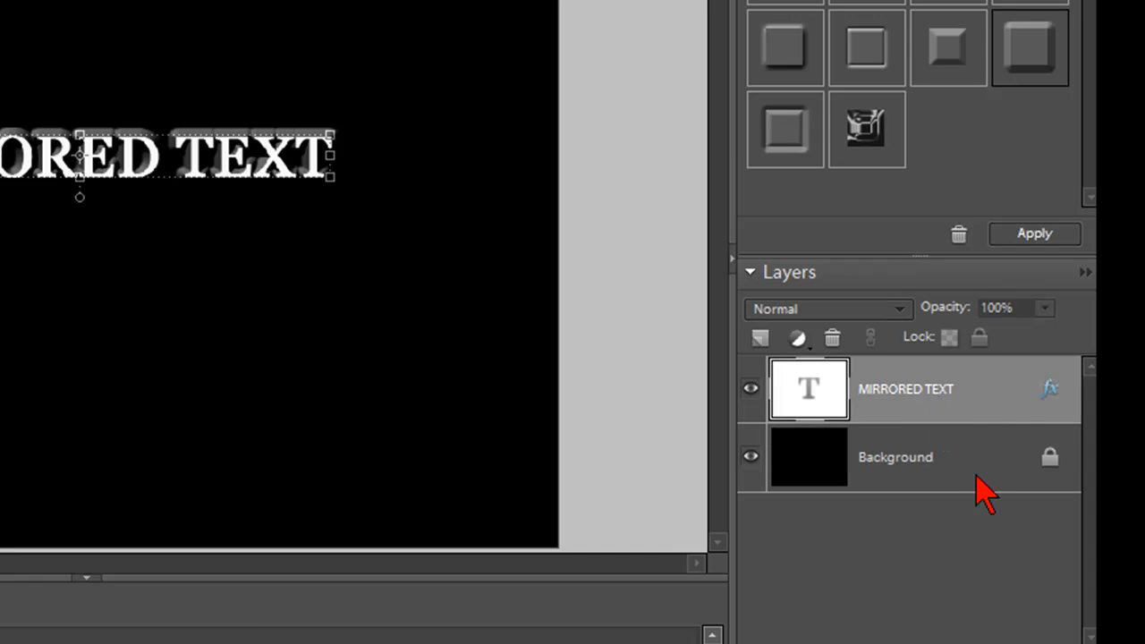
pyautogui.click(895, 456)
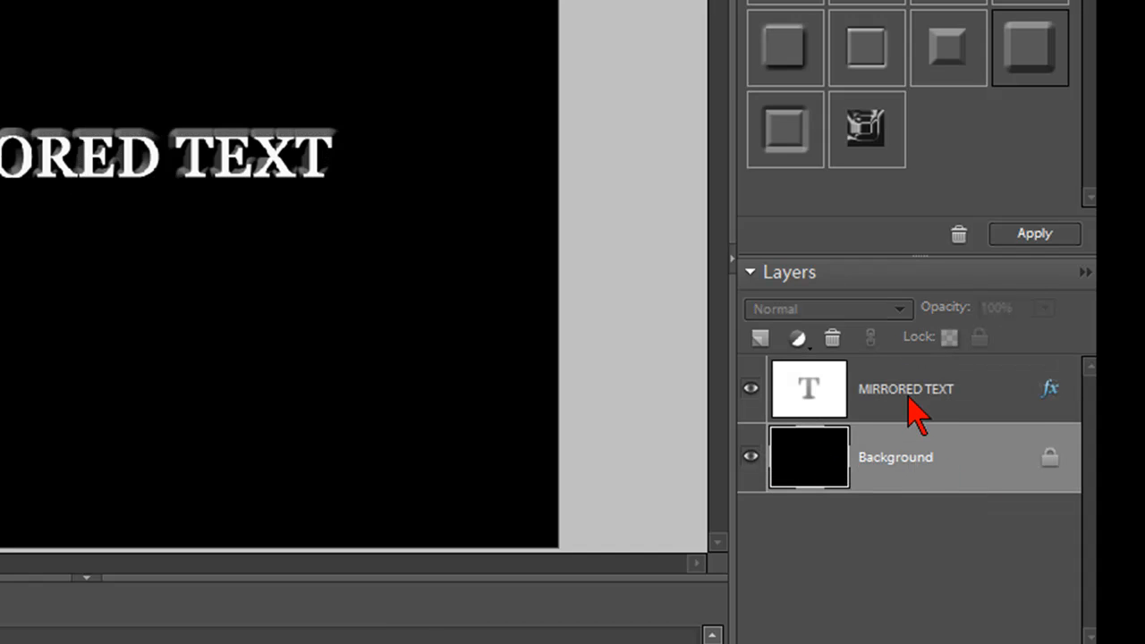
pyautogui.click(903, 388)
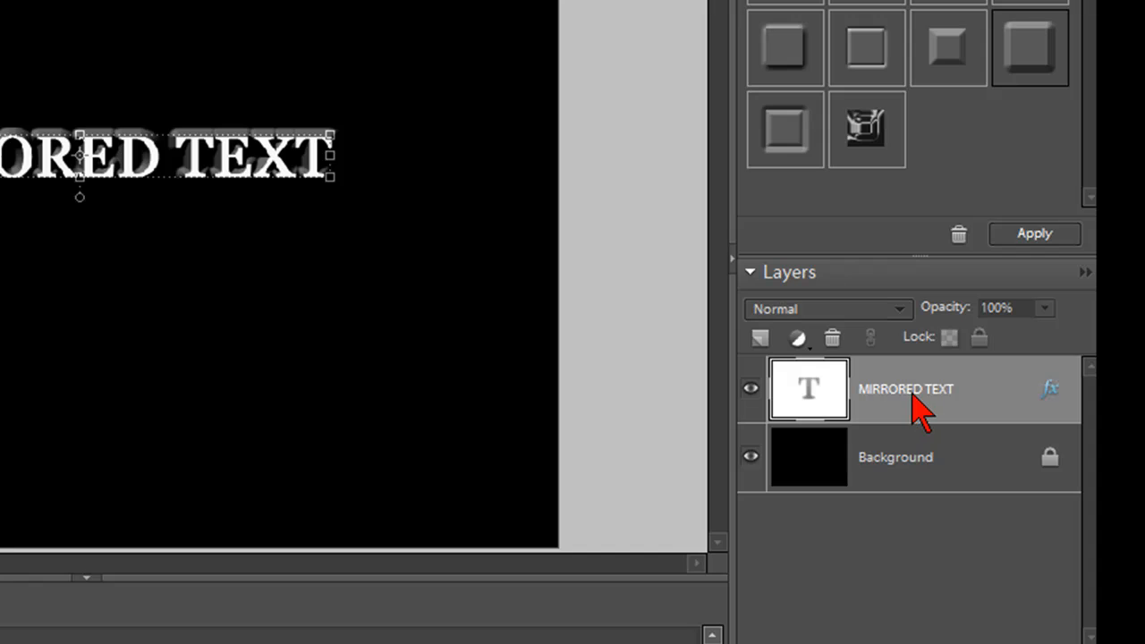
pyautogui.moveTo(947, 403)
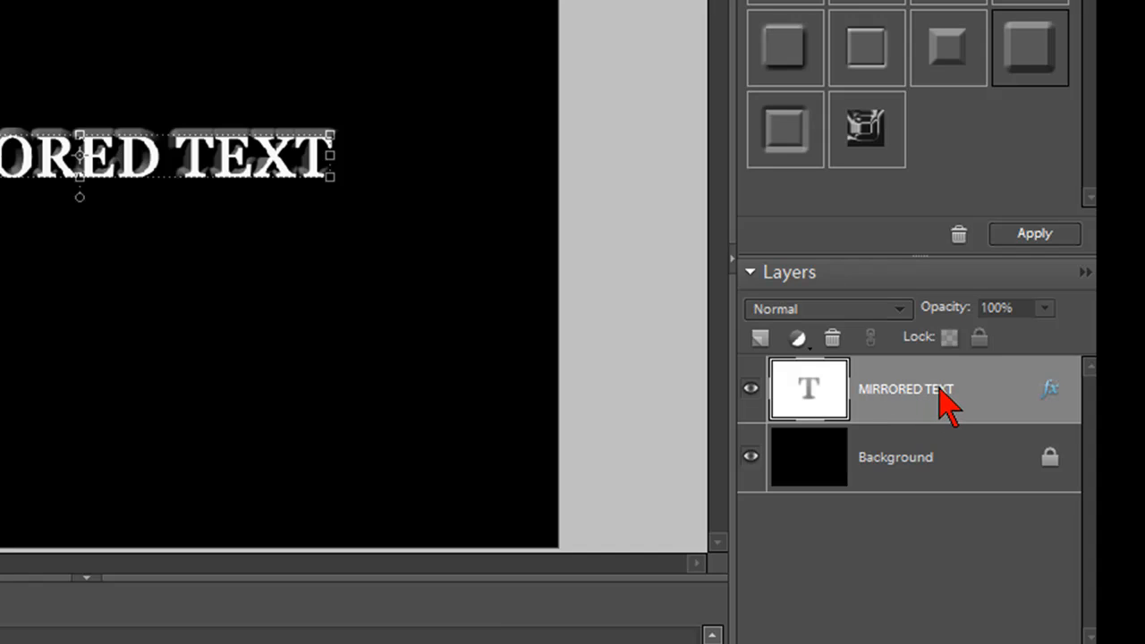
pyautogui.rightClick(930, 388)
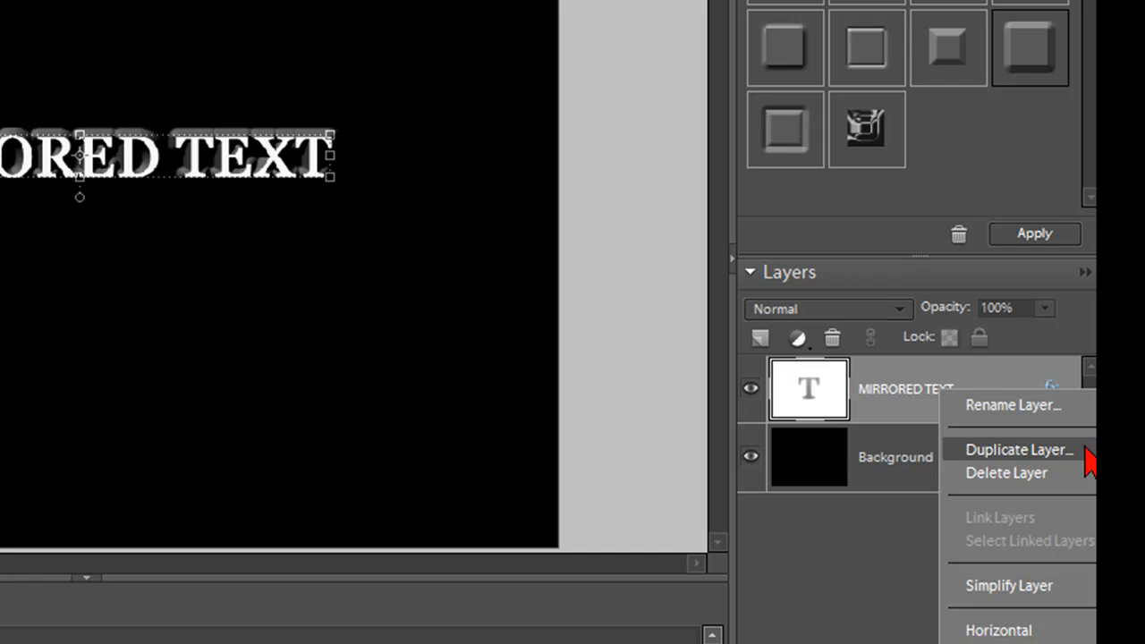
pyautogui.click(1018, 449)
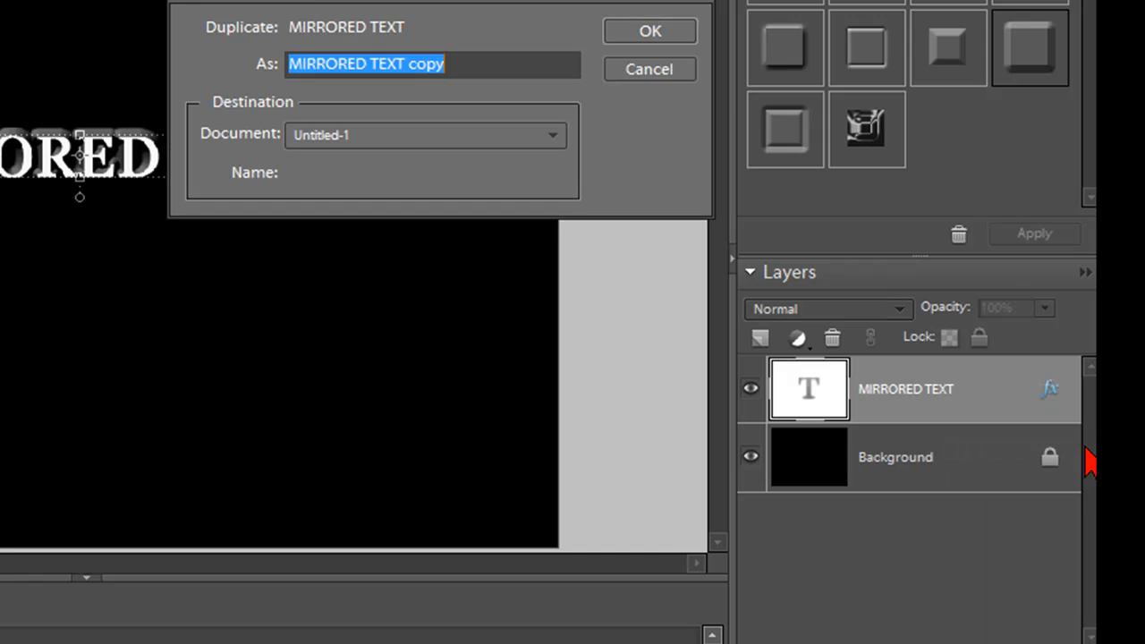
pyautogui.moveTo(343, 90)
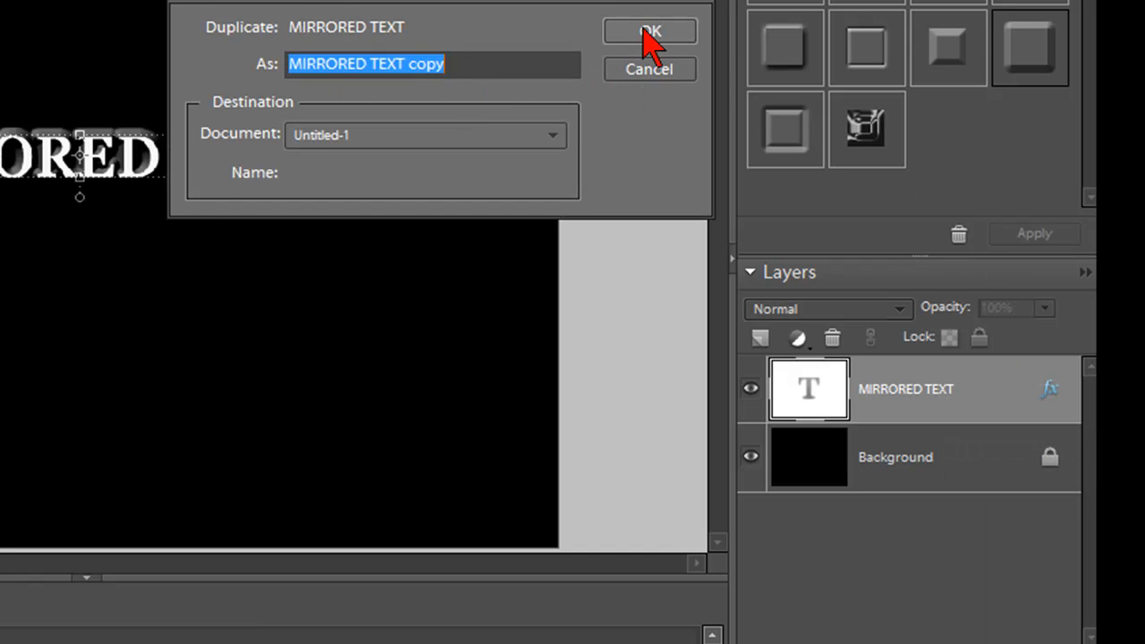
pyautogui.click(647, 32)
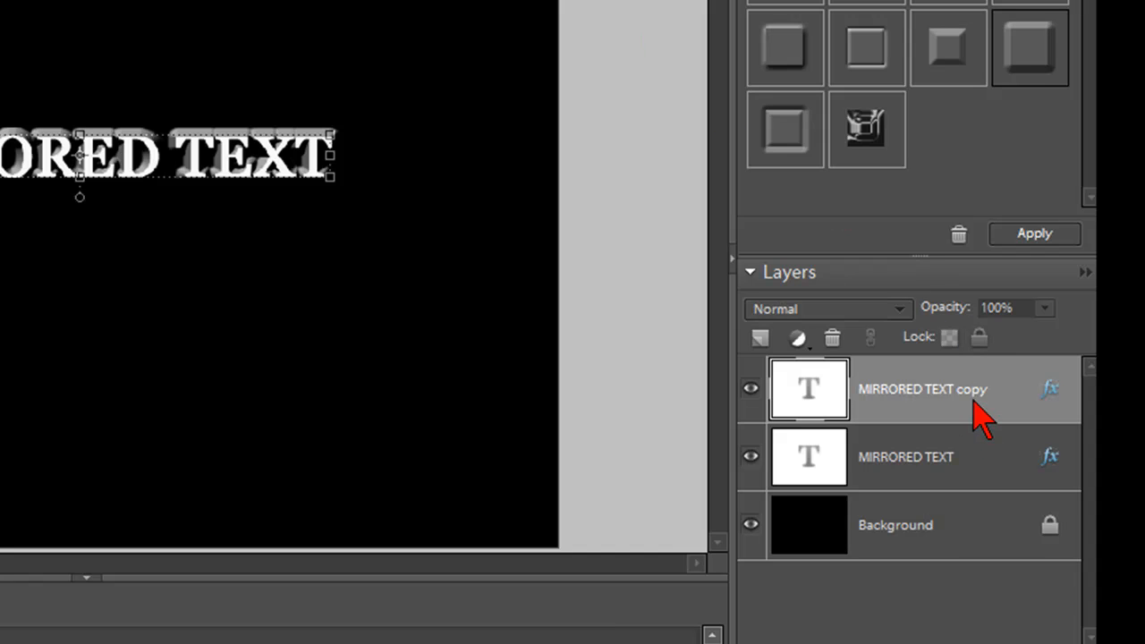
pyautogui.moveTo(983, 421)
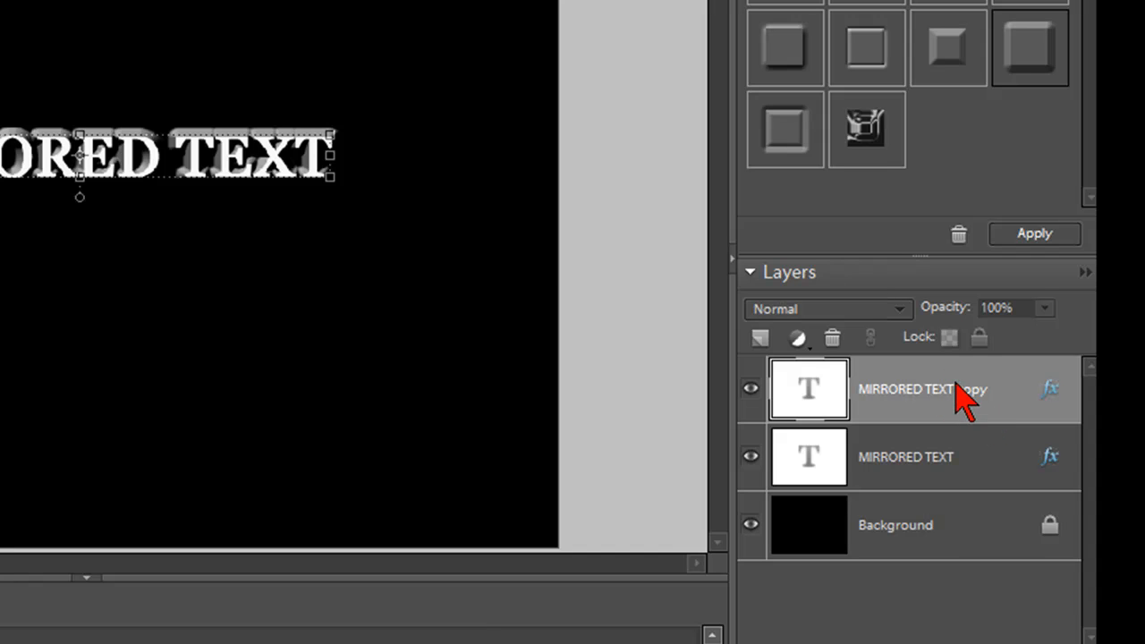
# Step: Check the layer stack and make the MIRRORED TEXT copy layer active
pyautogui.click(905, 457)
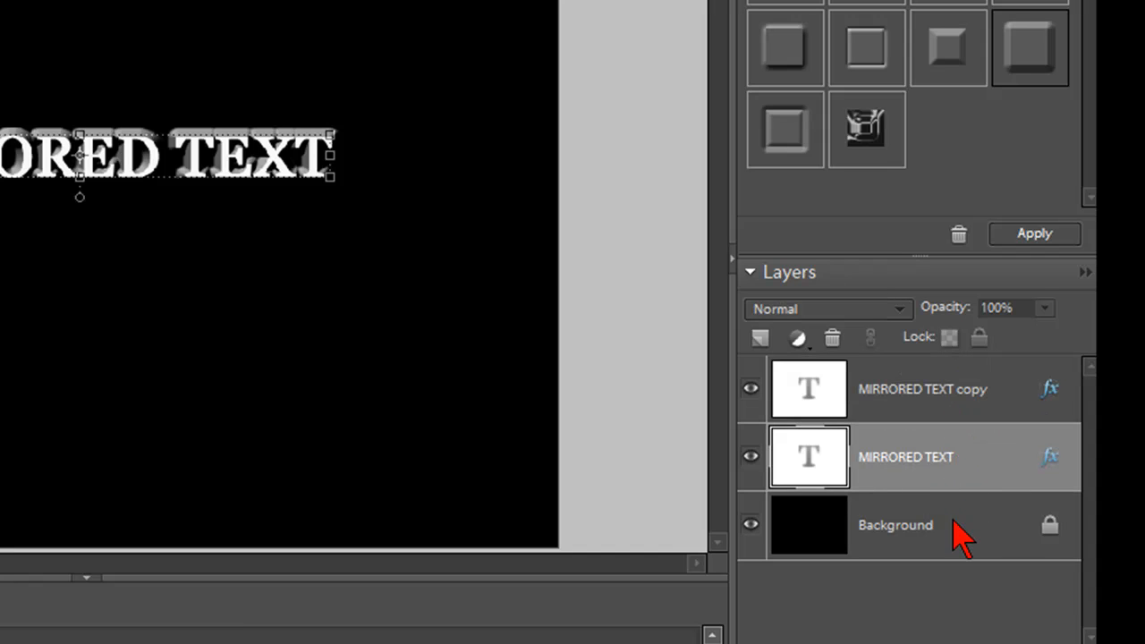
pyautogui.click(921, 388)
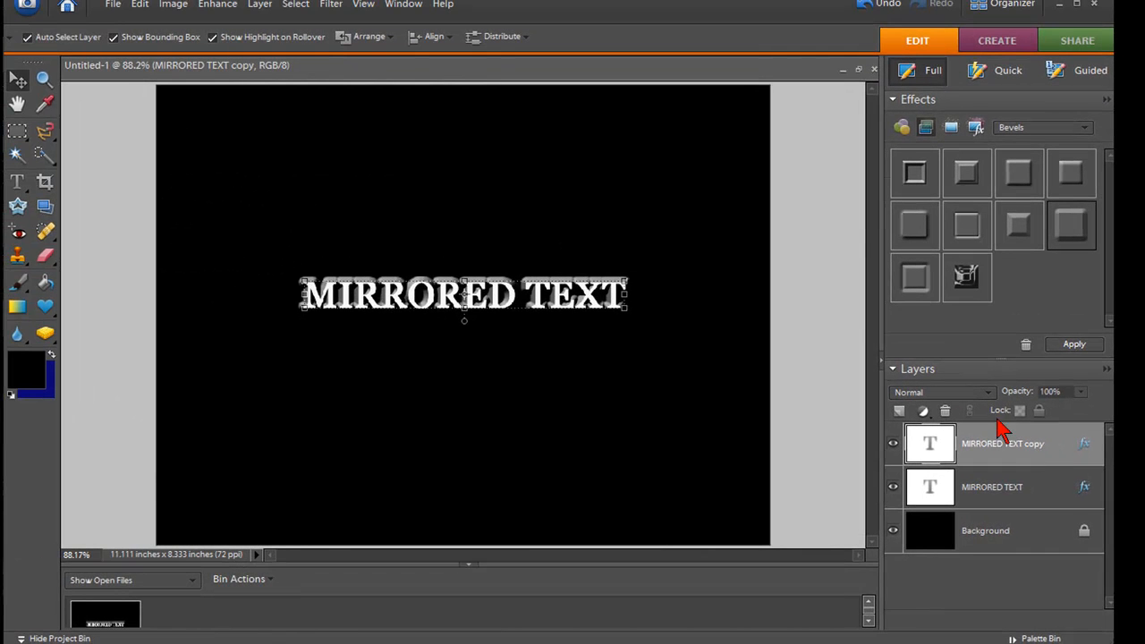
pyautogui.moveTo(18, 81)
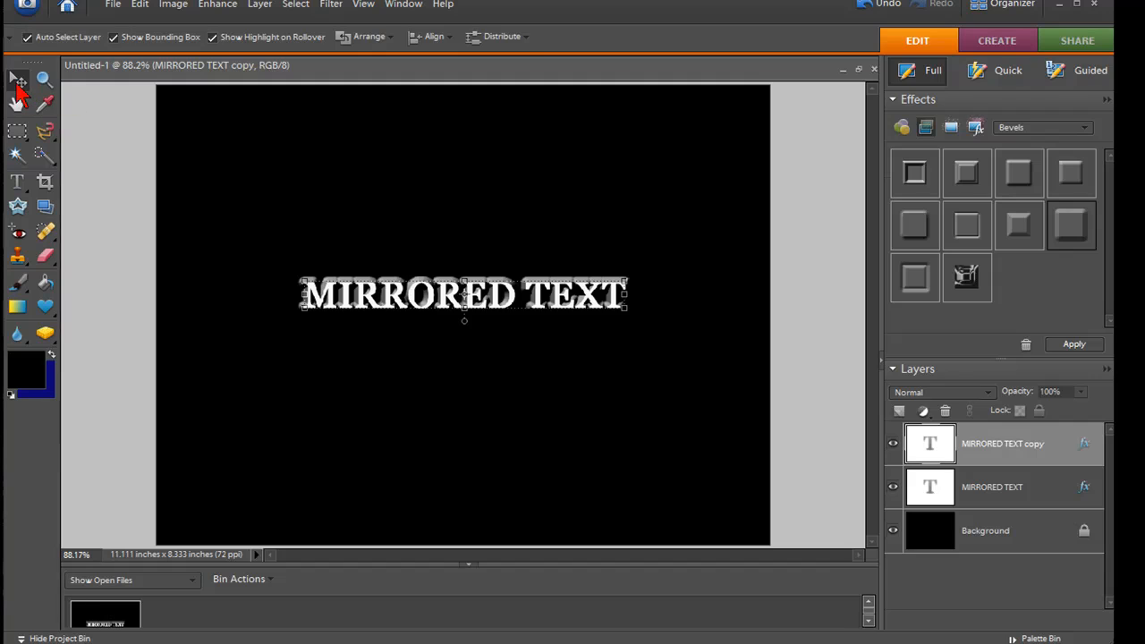
pyautogui.moveTo(465, 304)
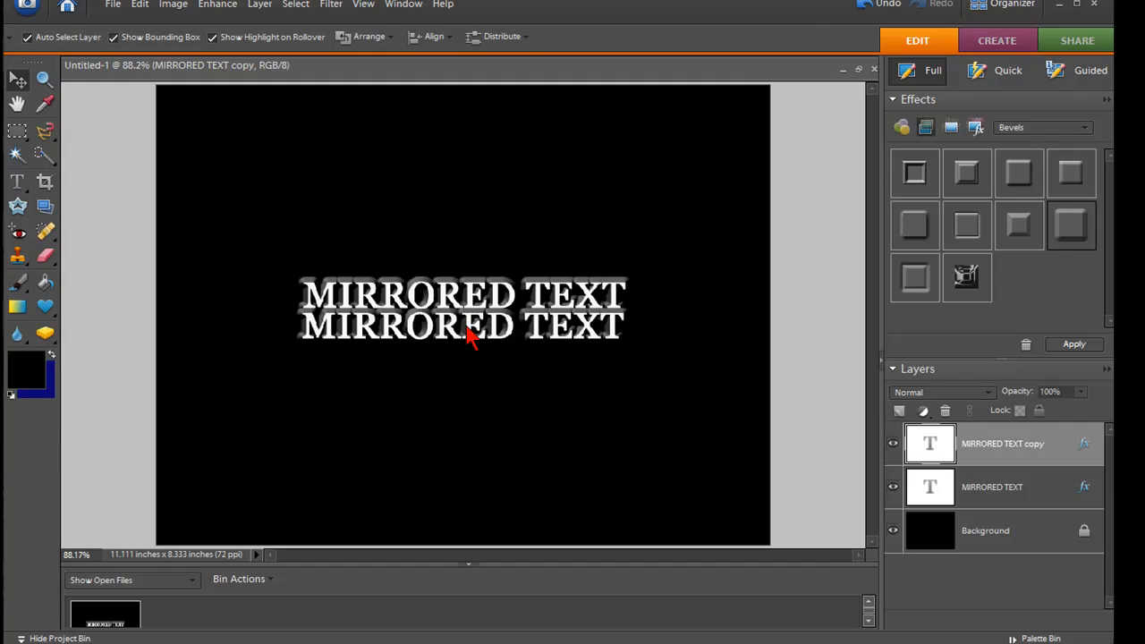
# Step: Drag the MIRRORED TEXT copy down so it sits just beneath the original line
pyautogui.click(461, 325)
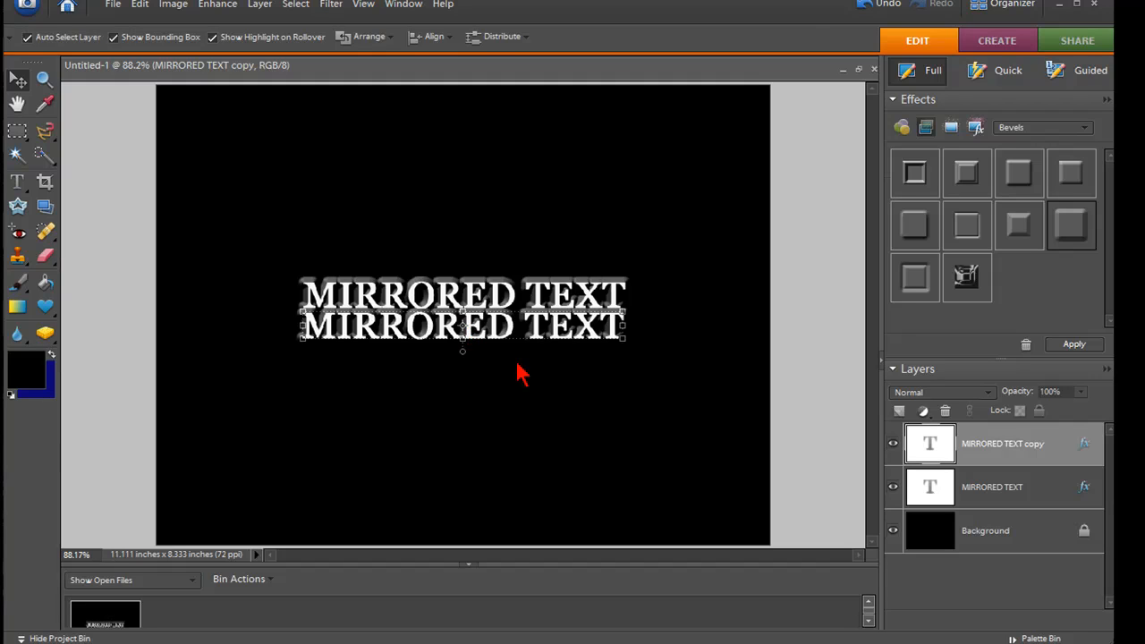
pyautogui.moveTo(527, 387)
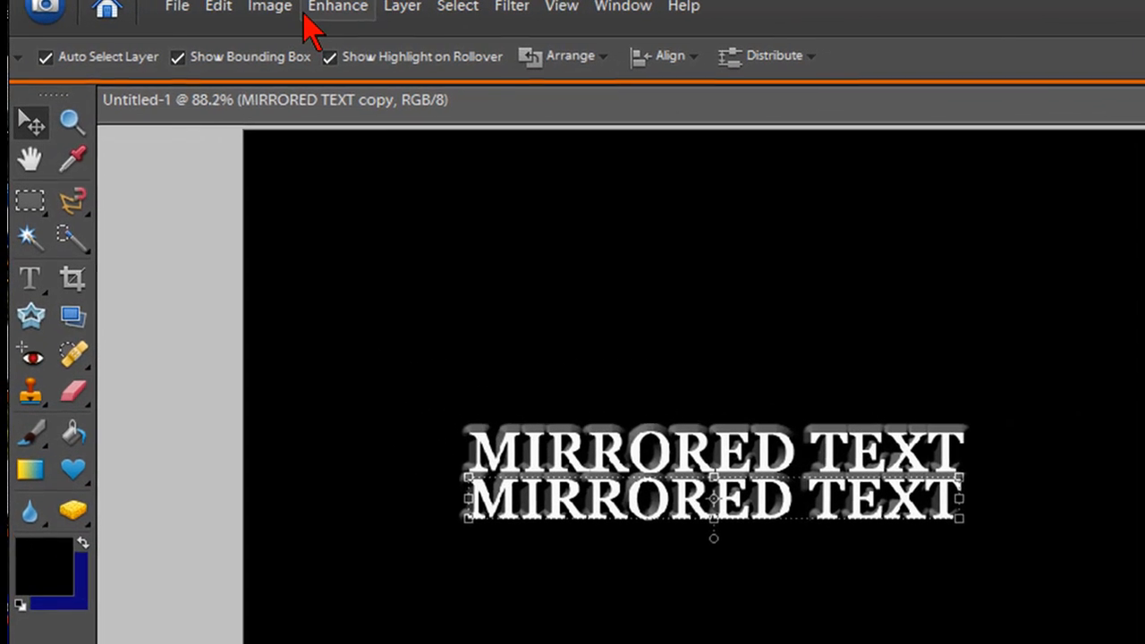
# Step: Flip the copy layer vertically via Image > Rotate so it reads as an upside-down reflection
pyautogui.click(270, 7)
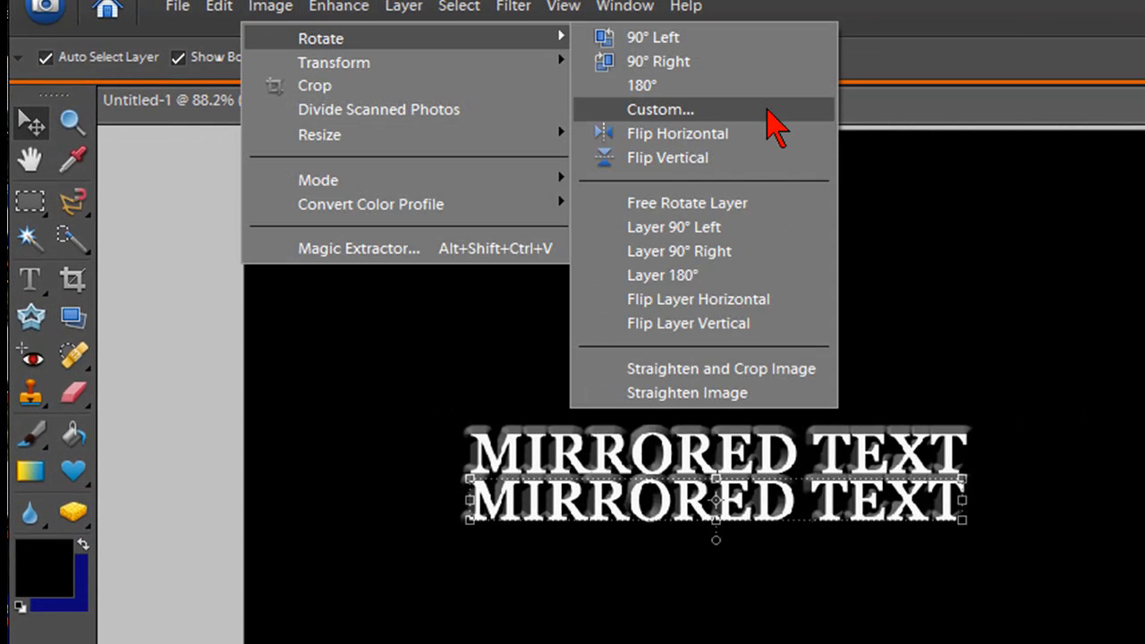
pyautogui.moveTo(712, 164)
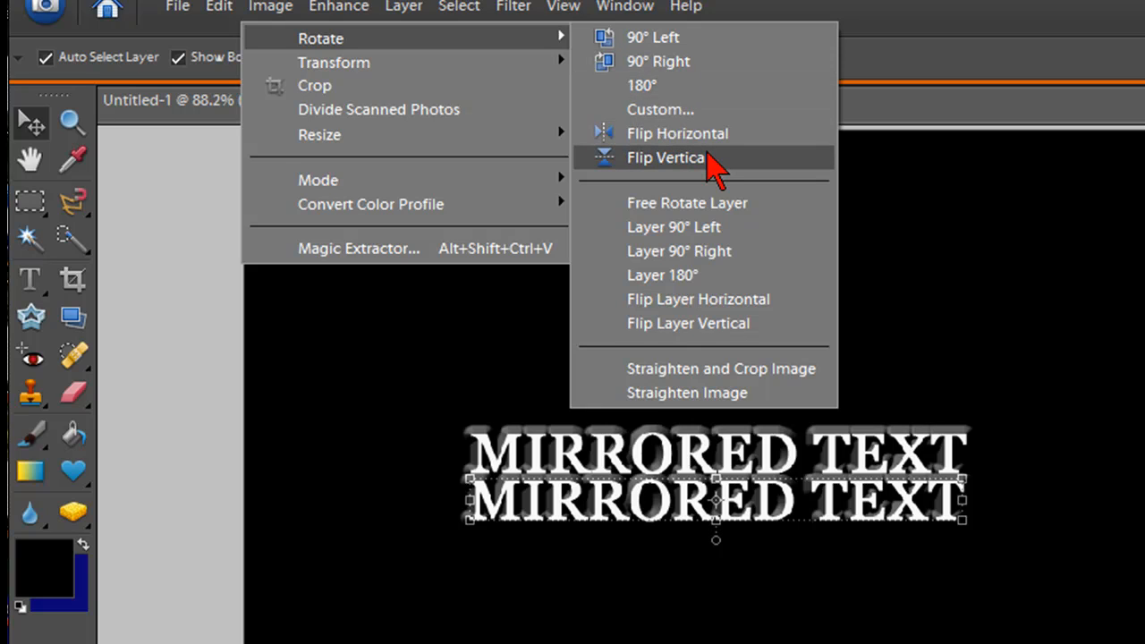
pyautogui.moveTo(724, 125)
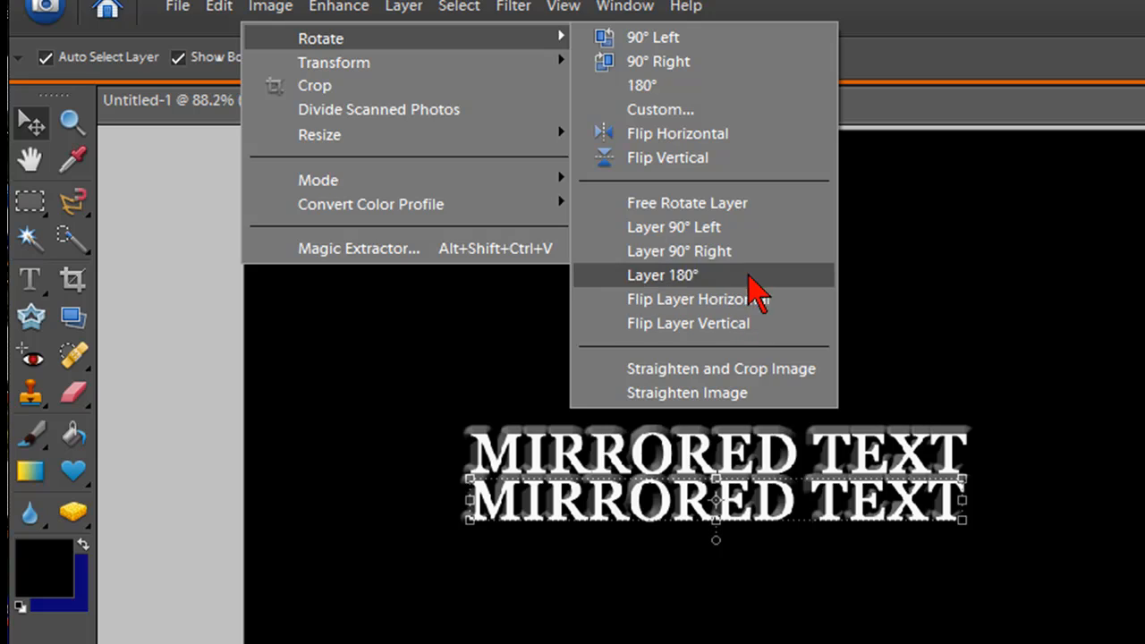
pyautogui.moveTo(747, 331)
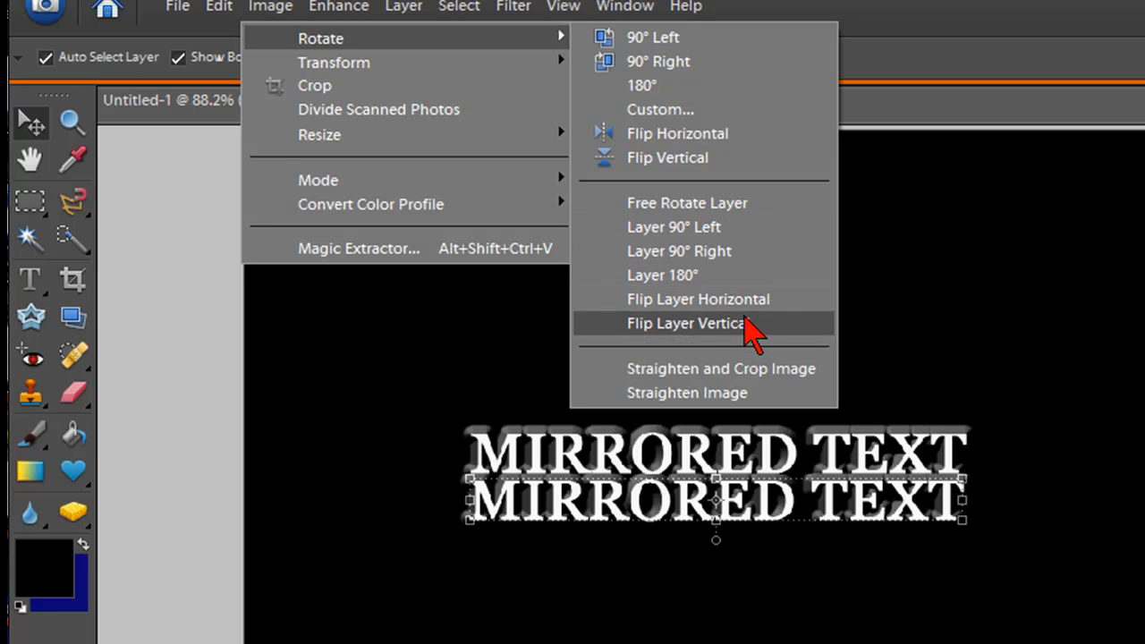
pyautogui.click(685, 322)
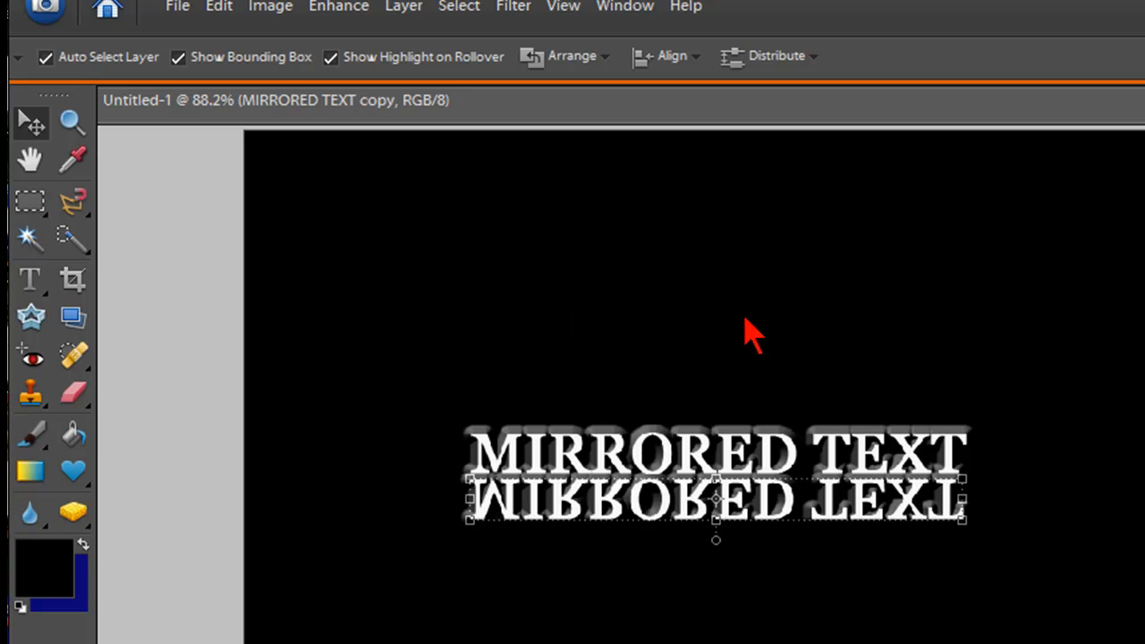
pyautogui.moveTo(271, 18)
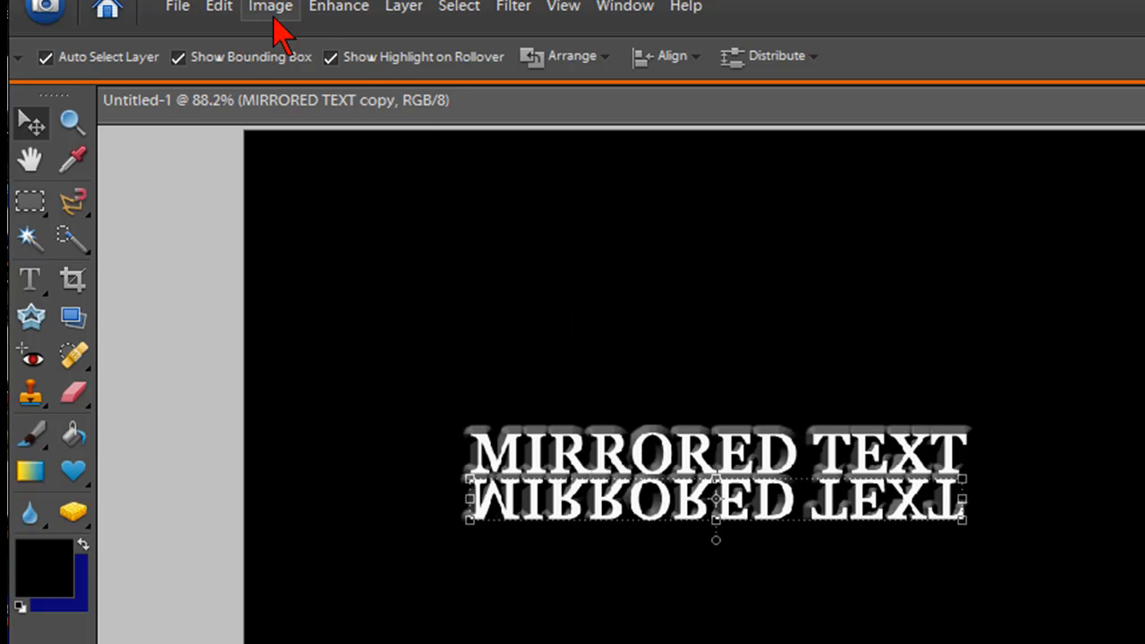
pyautogui.click(270, 7)
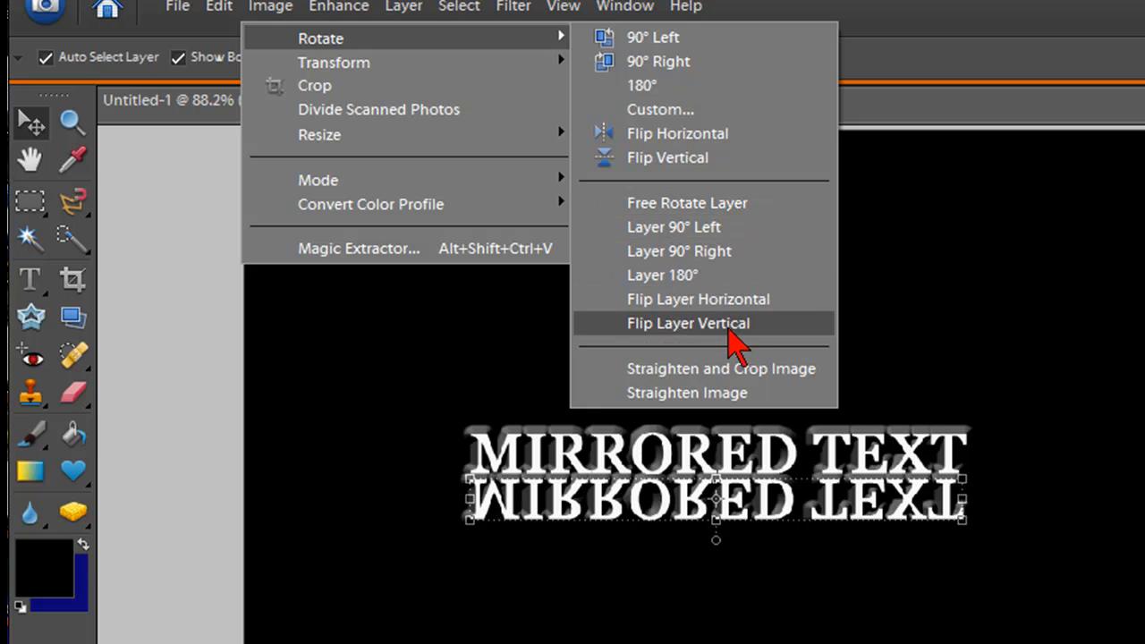
pyautogui.click(687, 322)
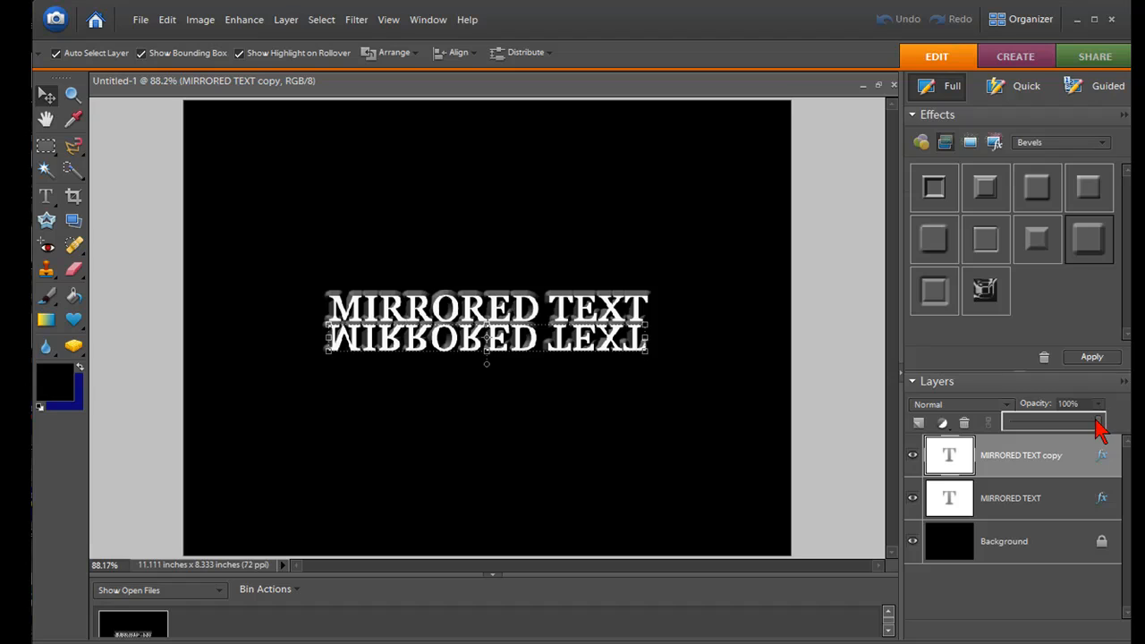
# Step: Lower the reflection layer's opacity in stages (72%, 66%) down to about 54%
pyautogui.moveTo(1098, 422); pyautogui.dragTo(1073, 422)
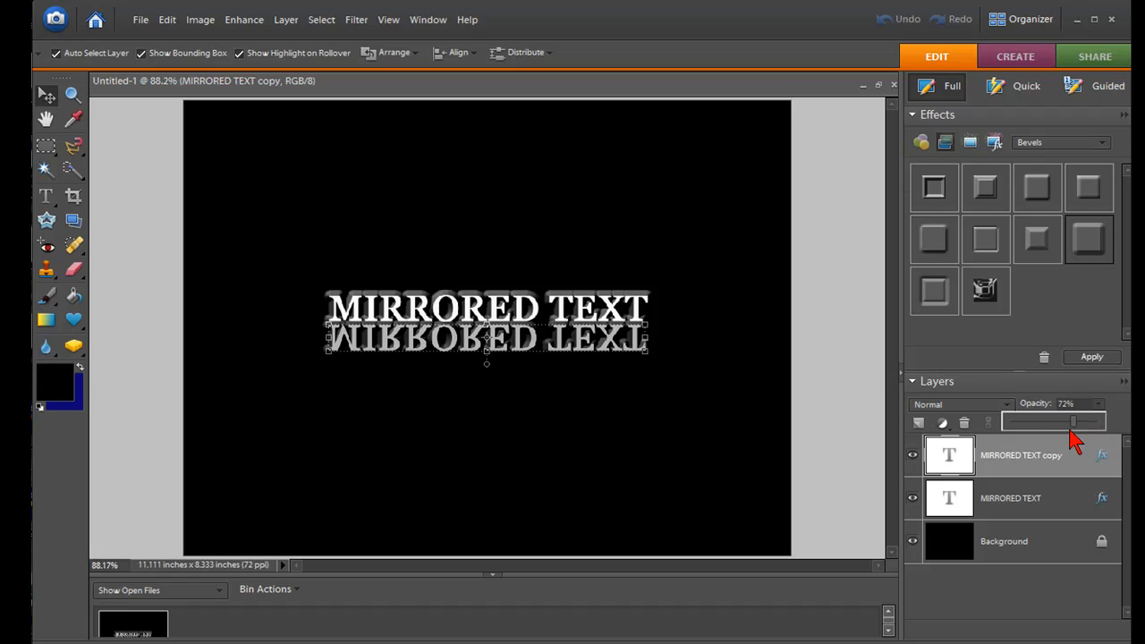
pyautogui.moveTo(1073, 422); pyautogui.dragTo(1066, 422)
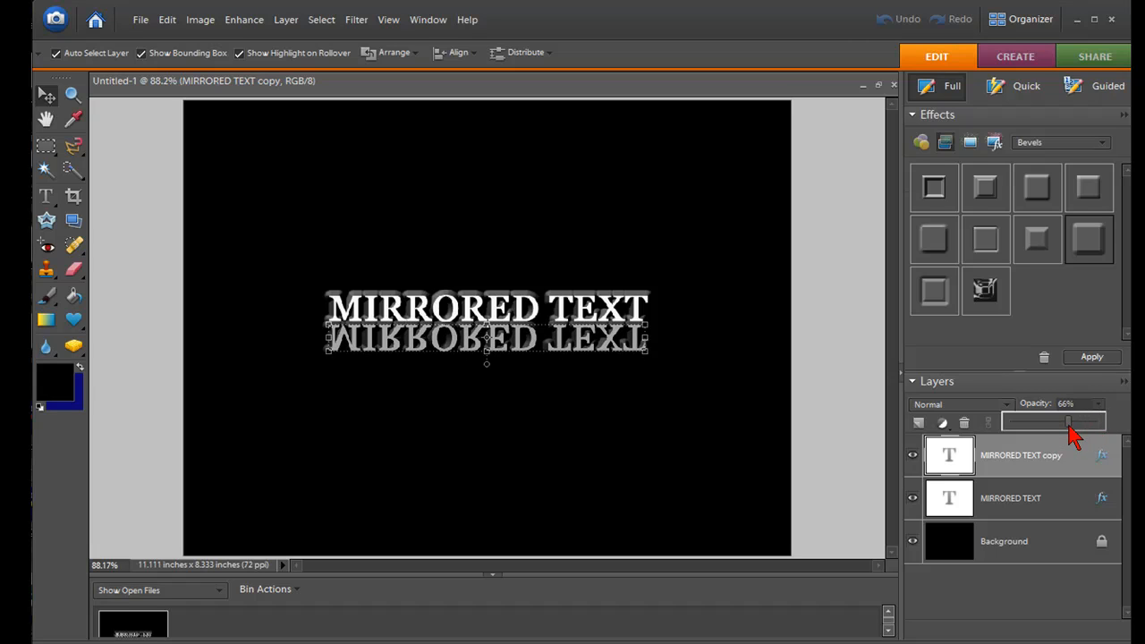
pyautogui.moveTo(1069, 423); pyautogui.dragTo(1059, 422)
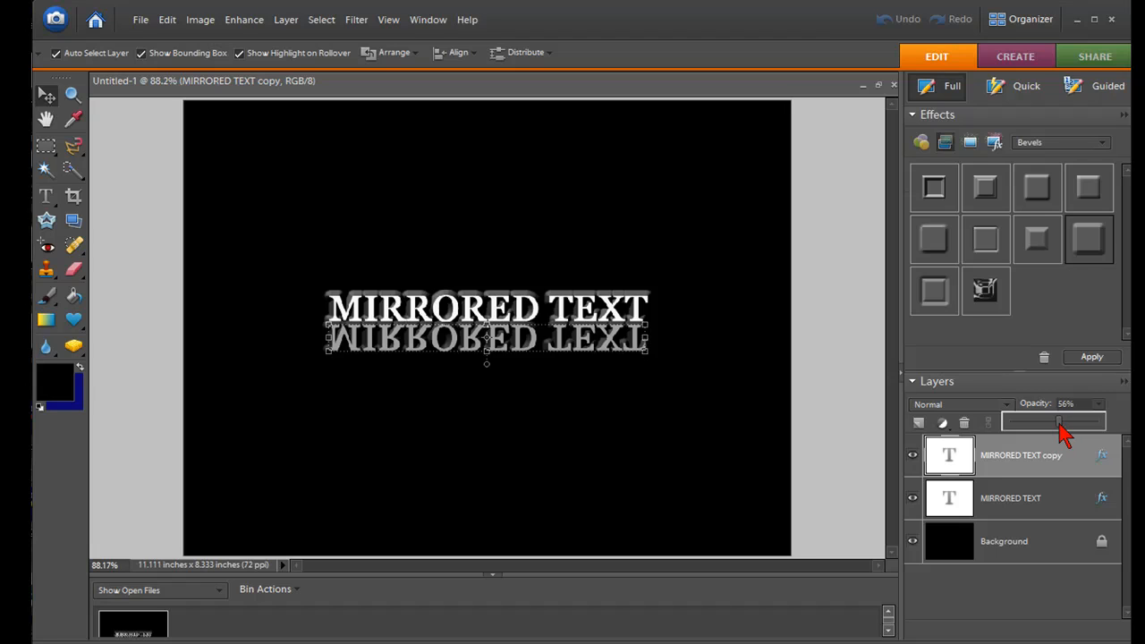